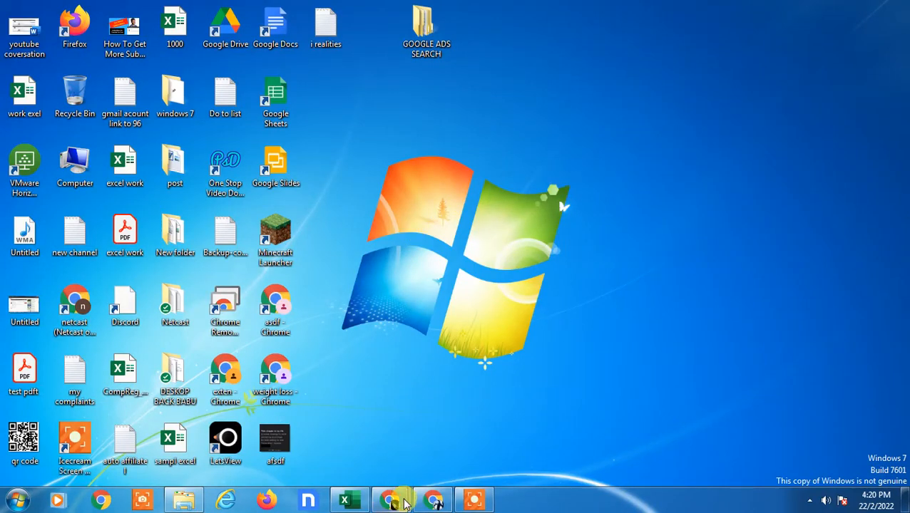
mouse_move(607, 244)
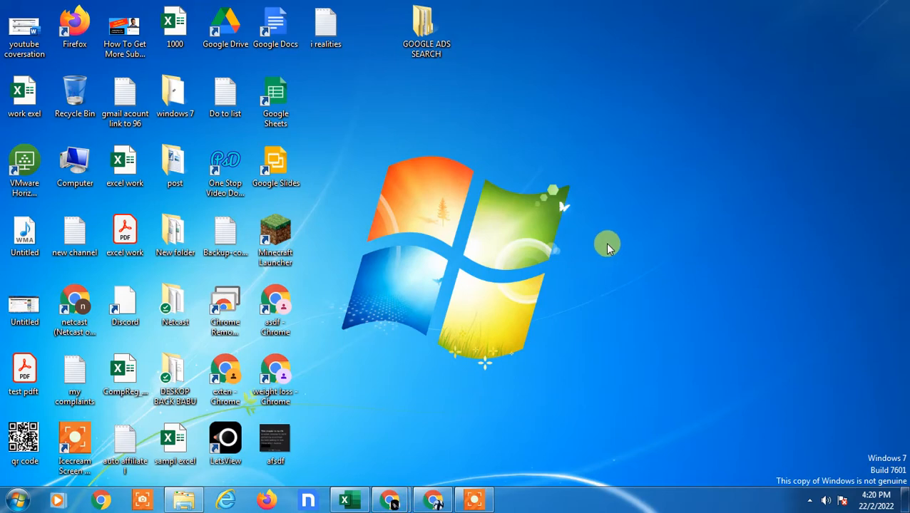
mouse_move(450, 412)
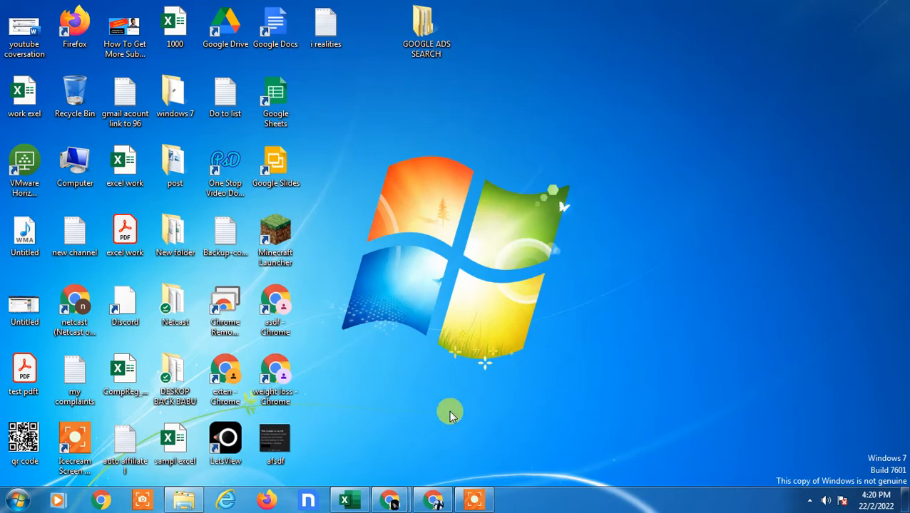
mouse_move(390, 499)
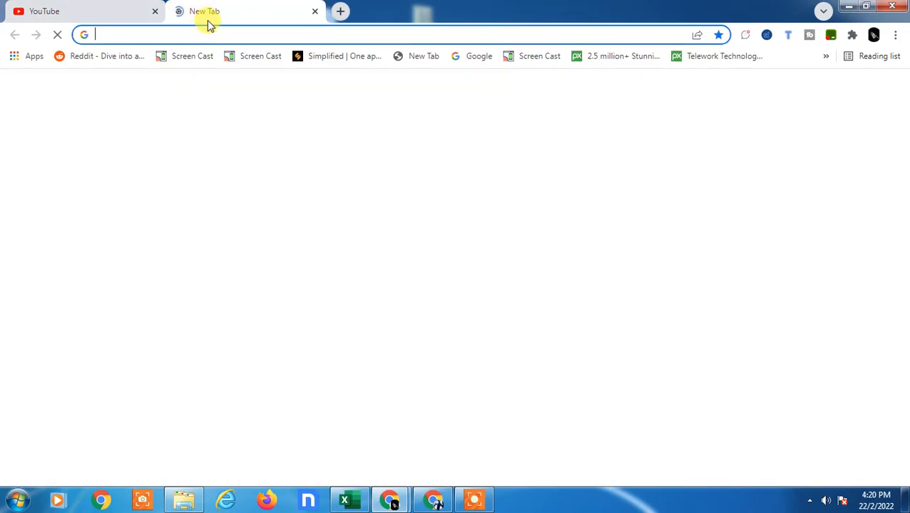
Step: Go to google.com and reach My Drive through the Google apps grid
text(google.com)
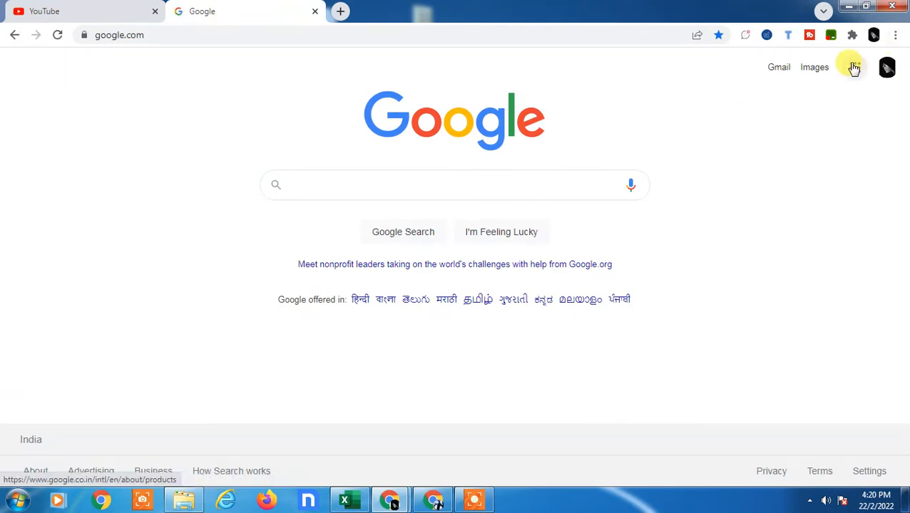
click(854, 67)
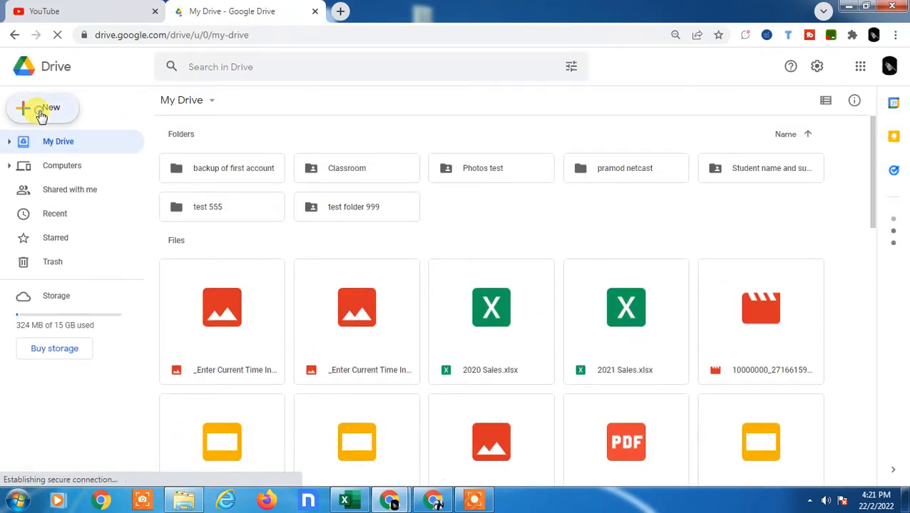
Step: Create a new blank Google Slides presentation from Drive's New menu
click(43, 108)
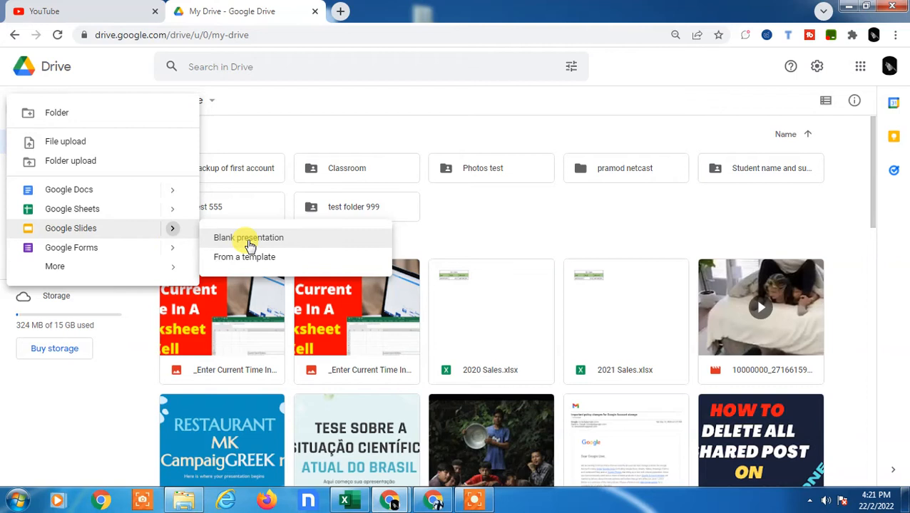
click(249, 237)
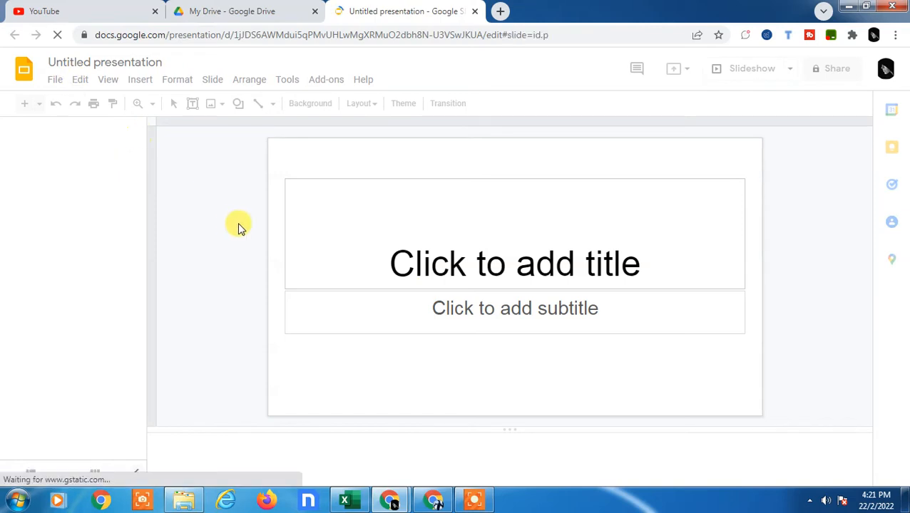
Step: Rename the untitled presentation to 'test save file'
click(403, 104)
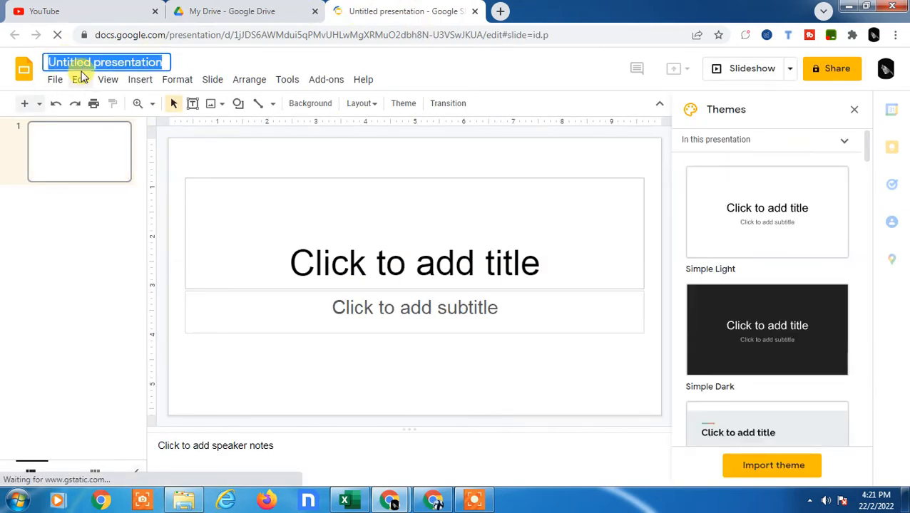
text(test save file)
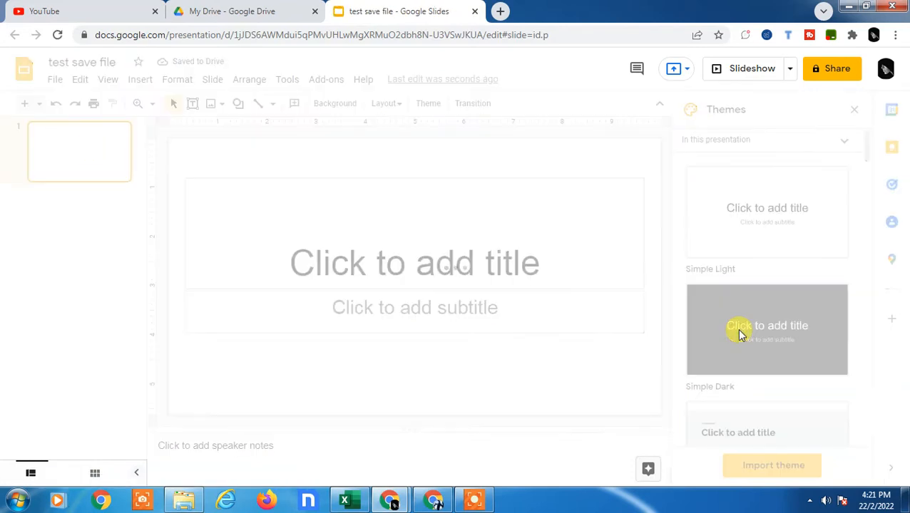
Step: Apply the Simple Dark theme, insert the Facebook thumbnail image, and confirm the deck is saved
click(767, 329)
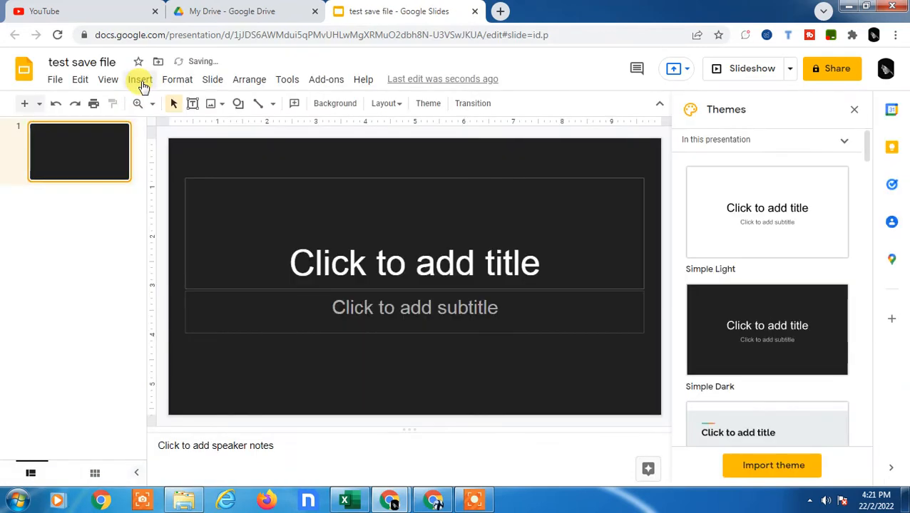
click(140, 79)
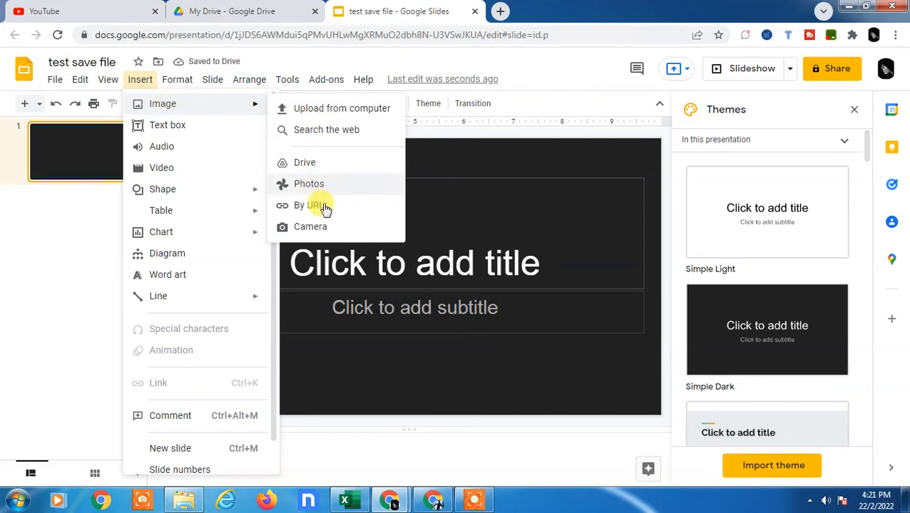
click(470, 256)
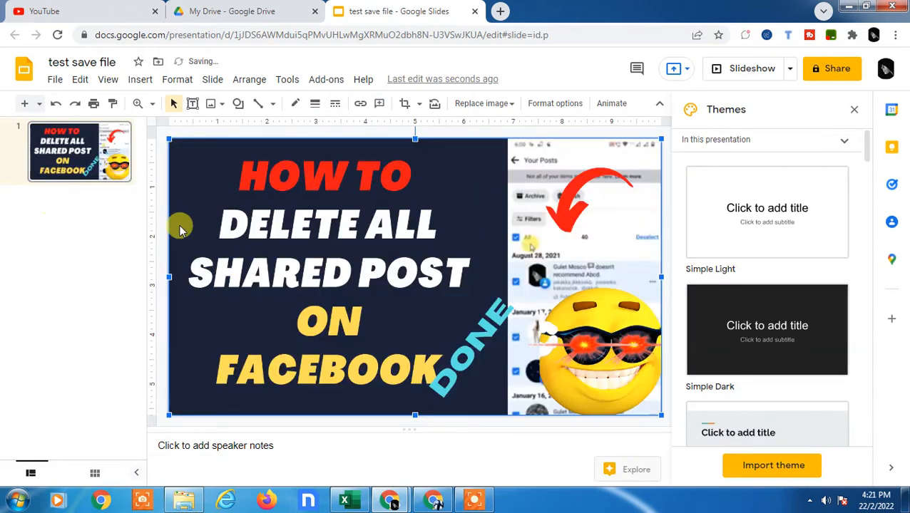
click(854, 109)
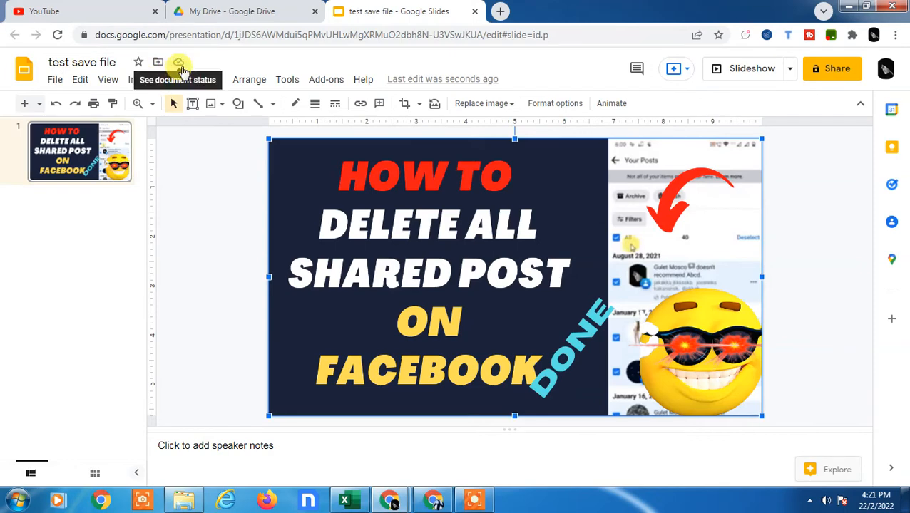
click(242, 11)
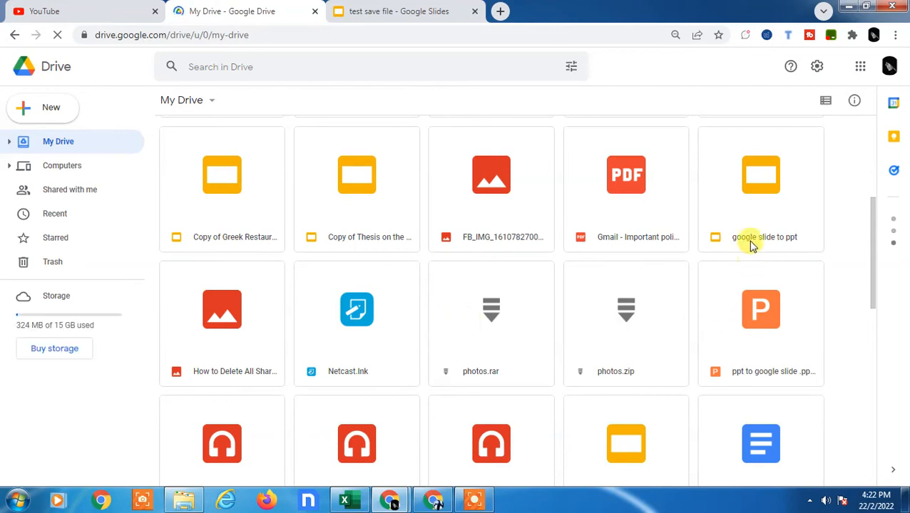
Step: Show Drive's Recent view to confirm 'test save file' appears under Today
scroll(down, 3)
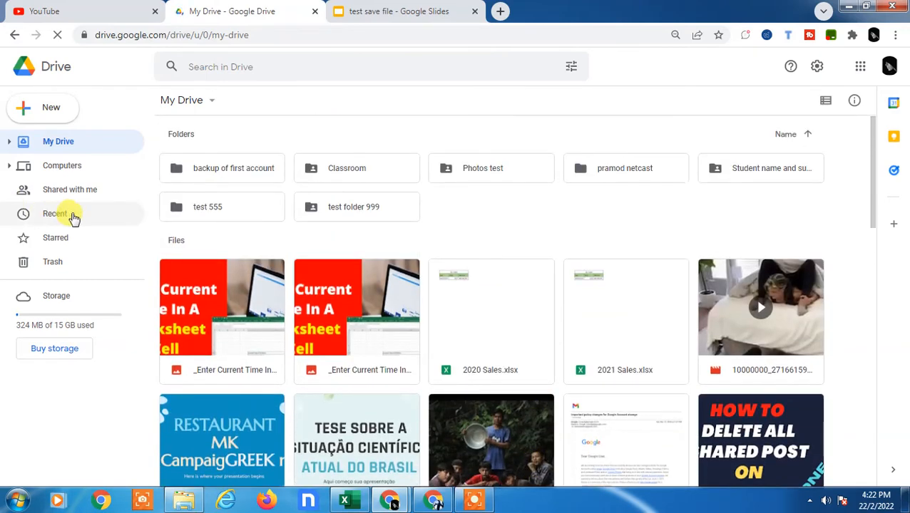
click(55, 213)
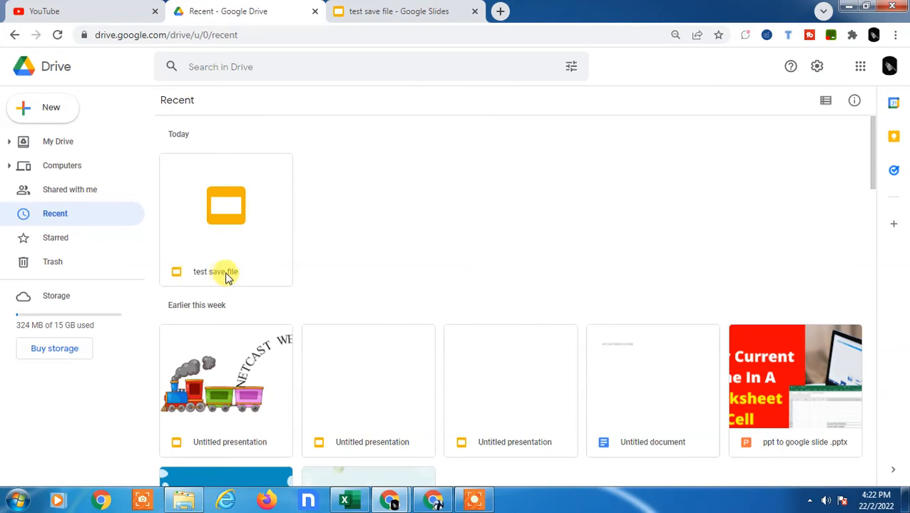
mouse_move(223, 286)
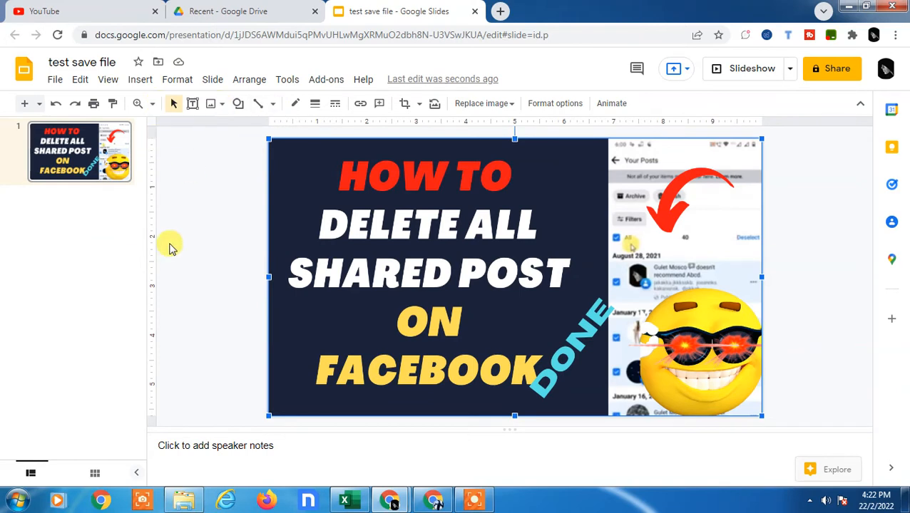
mouse_move(223, 241)
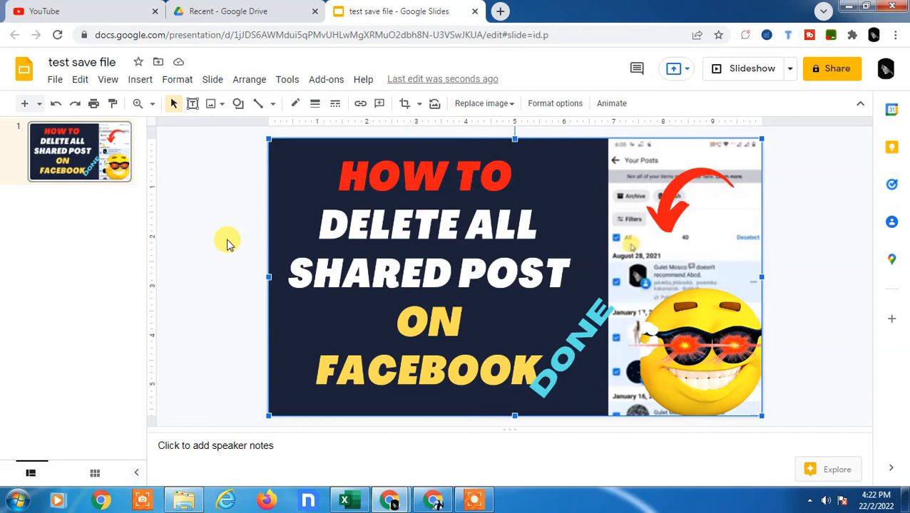
Step: Start making a copy of the entire presentation via File > Make a copy
click(228, 12)
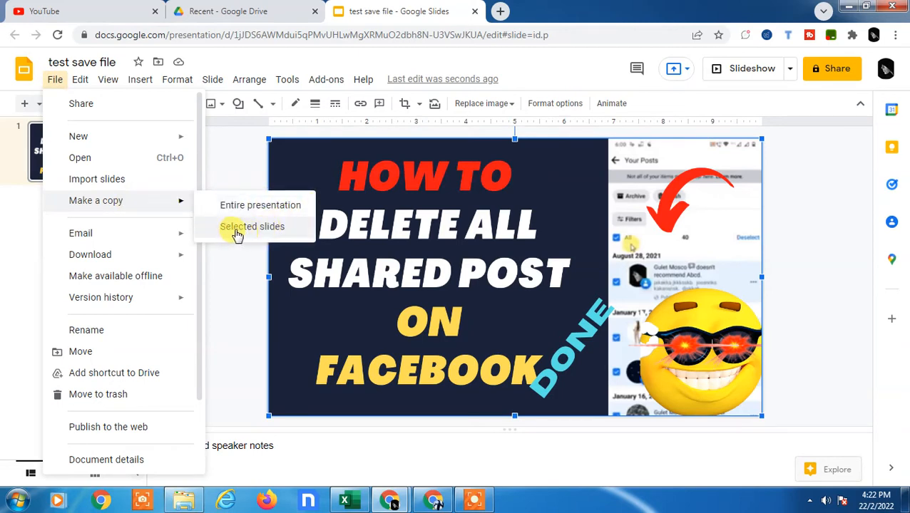
mouse_move(264, 233)
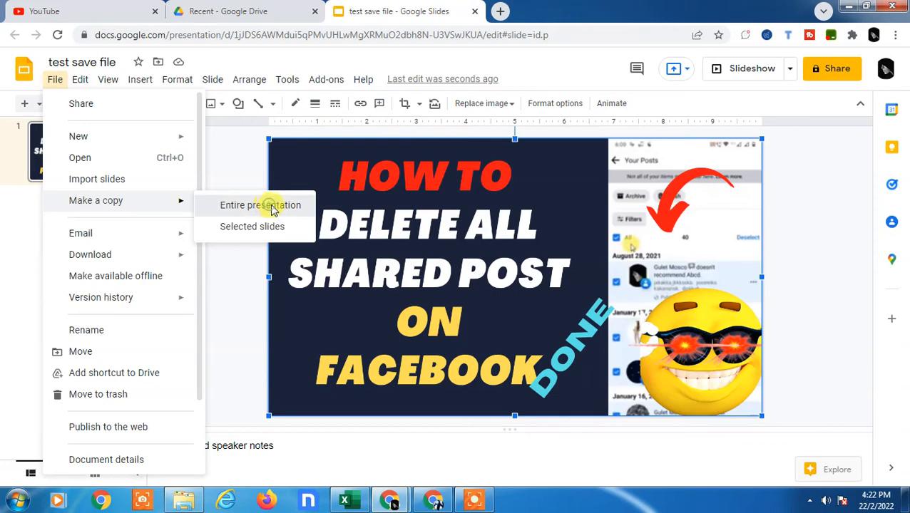
click(260, 205)
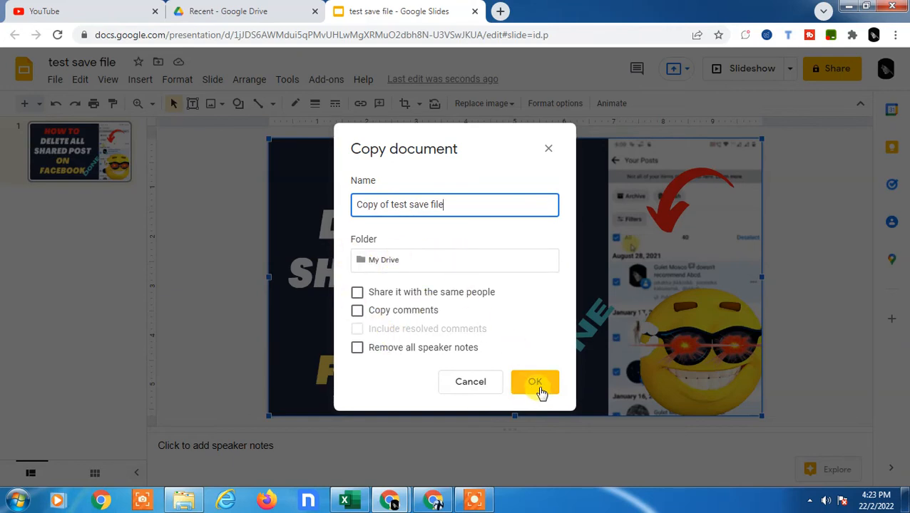
Step: Confirm the copy as 'Copy of test save file' in My Drive
click(535, 383)
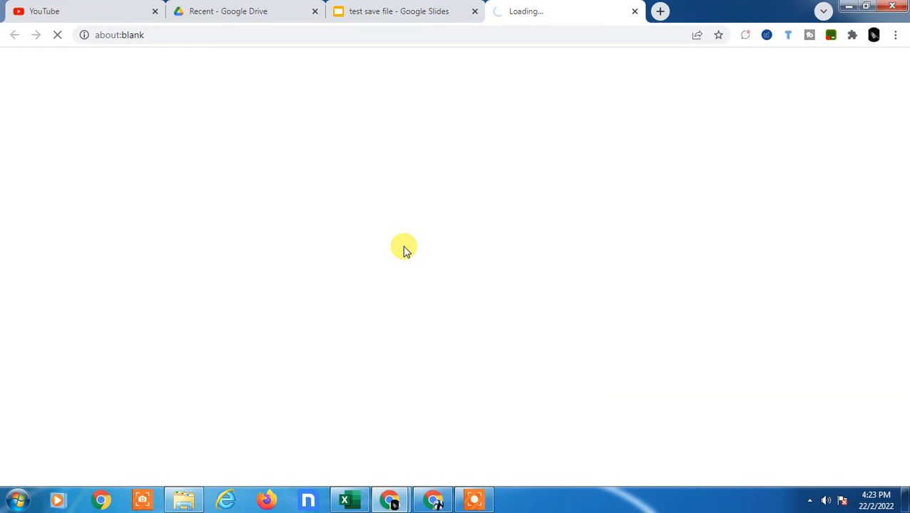
mouse_move(403, 246)
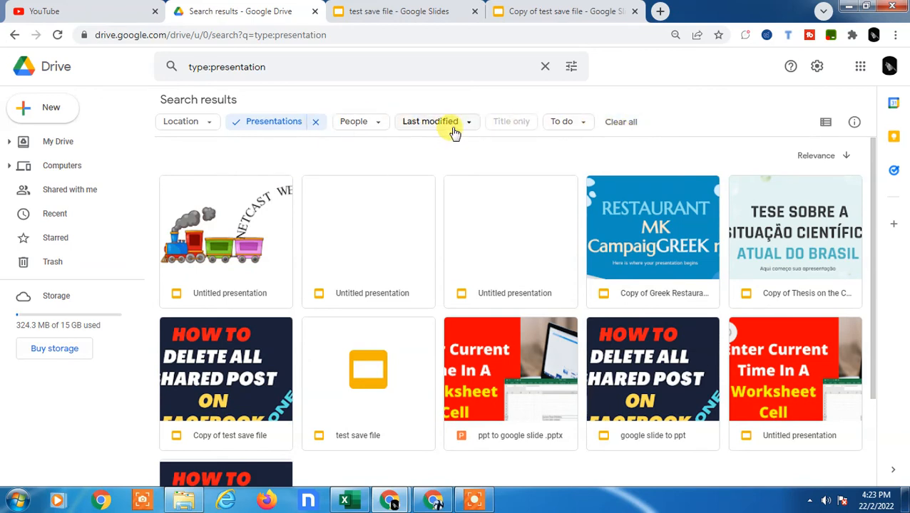
mouse_move(430, 121)
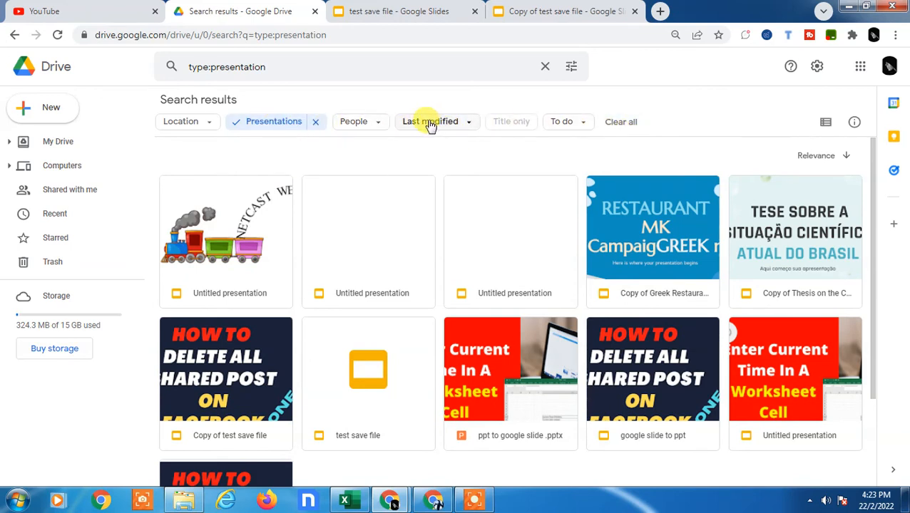
Step: Filter the type:presentation search results by Last modified date
click(435, 122)
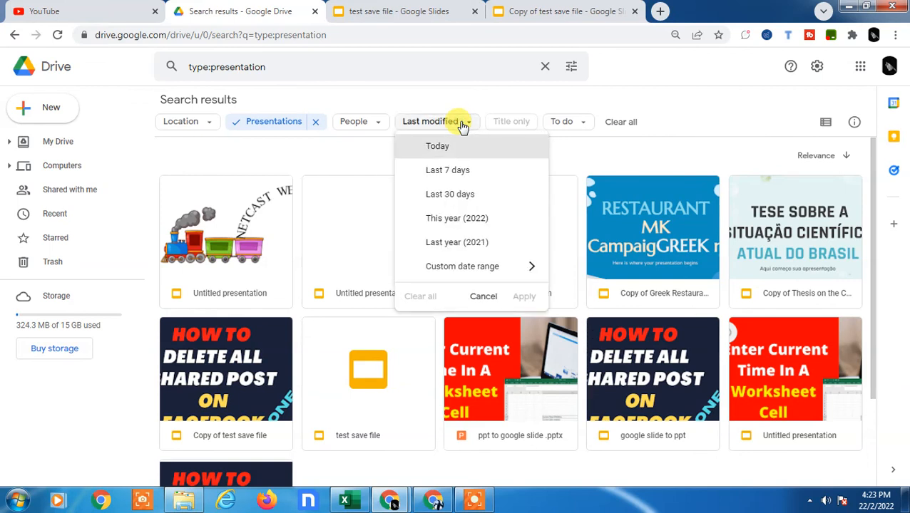